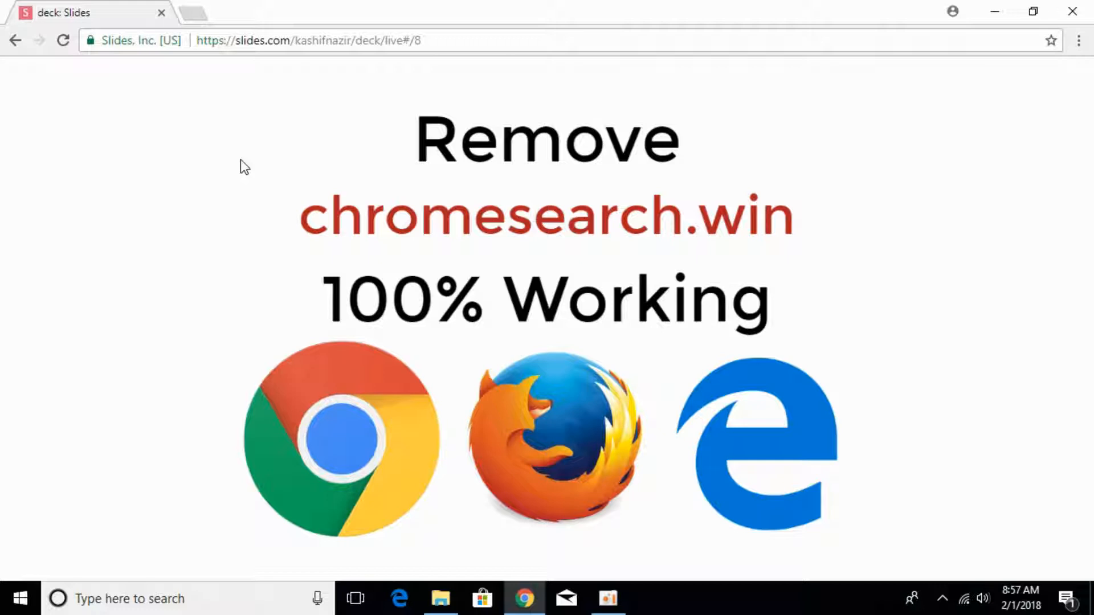
Open a new browser tab and begin searching for 'malwarefox'.
{"action": "left_click", "coordinate": [193, 12]}
{"action": "type", "text": "malware"}
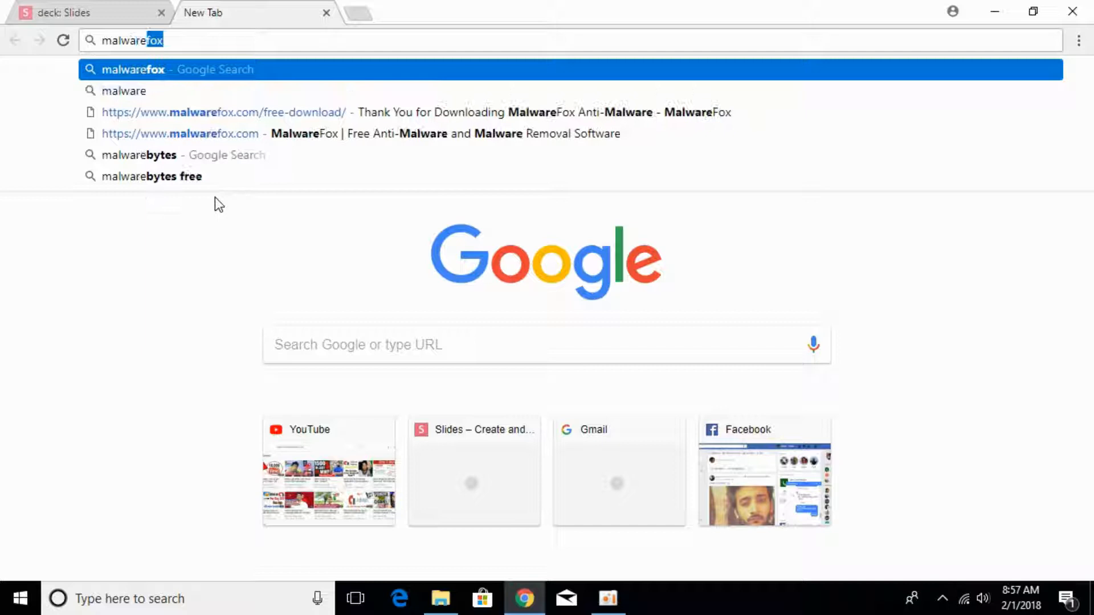
Run the 'malwarefox' search and open the official MalwareFox website result.
{"action": "key", "text": "Return"}
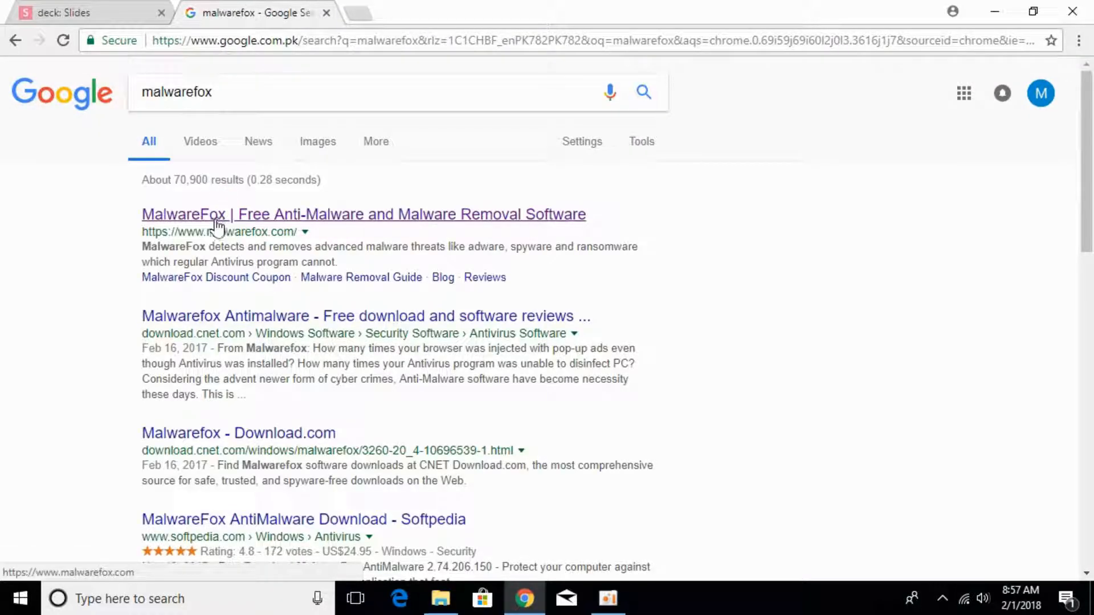
{"action": "mouse_move", "coordinate": [404, 224]}
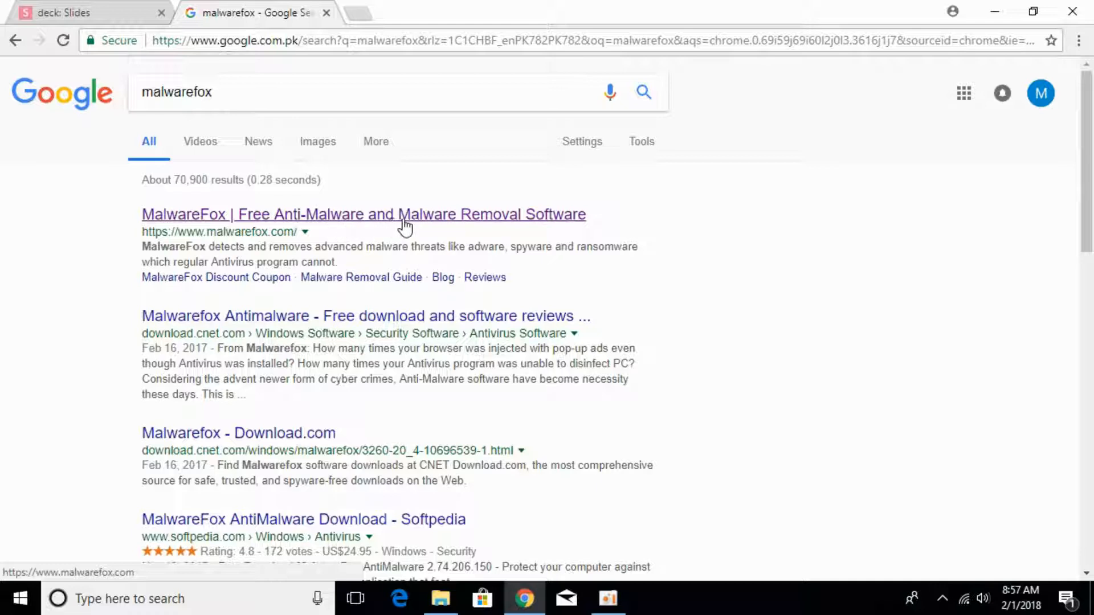
{"action": "left_click", "coordinate": [363, 214]}
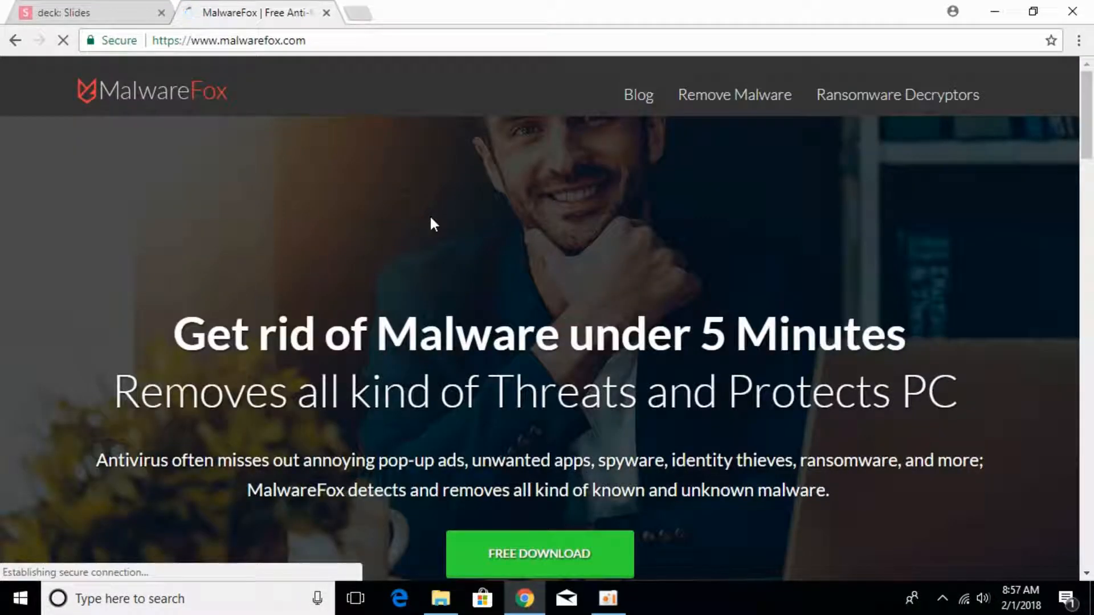
Start the free MalwareFox setup.exe download and close the thank-you page afterwards.
{"action": "left_click", "coordinate": [229, 40]}
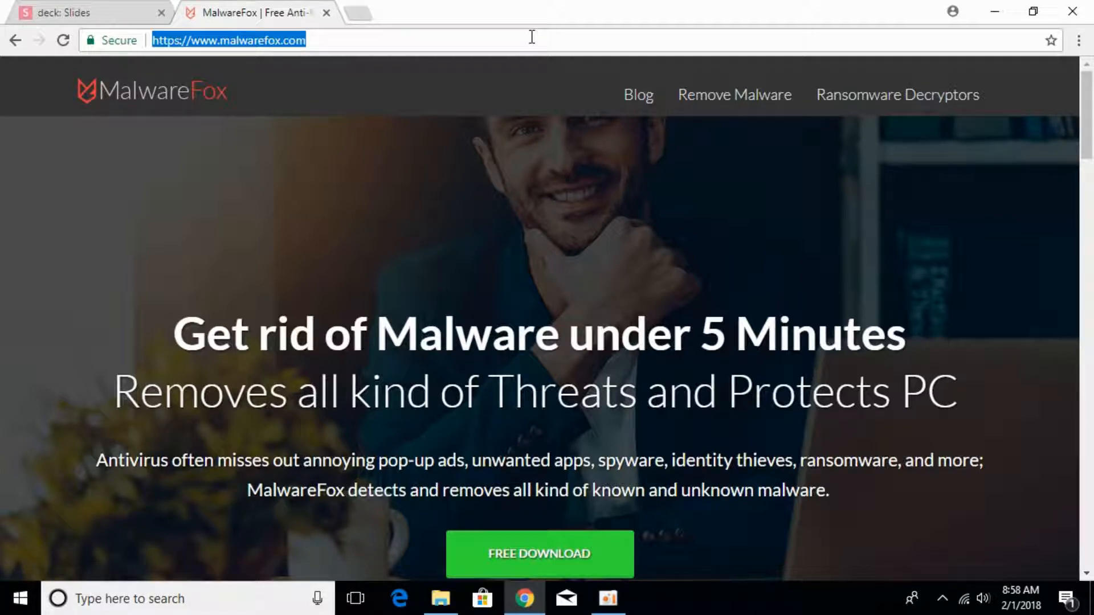
{"action": "scroll", "scroll_direction": "down", "scroll_amount": 3}
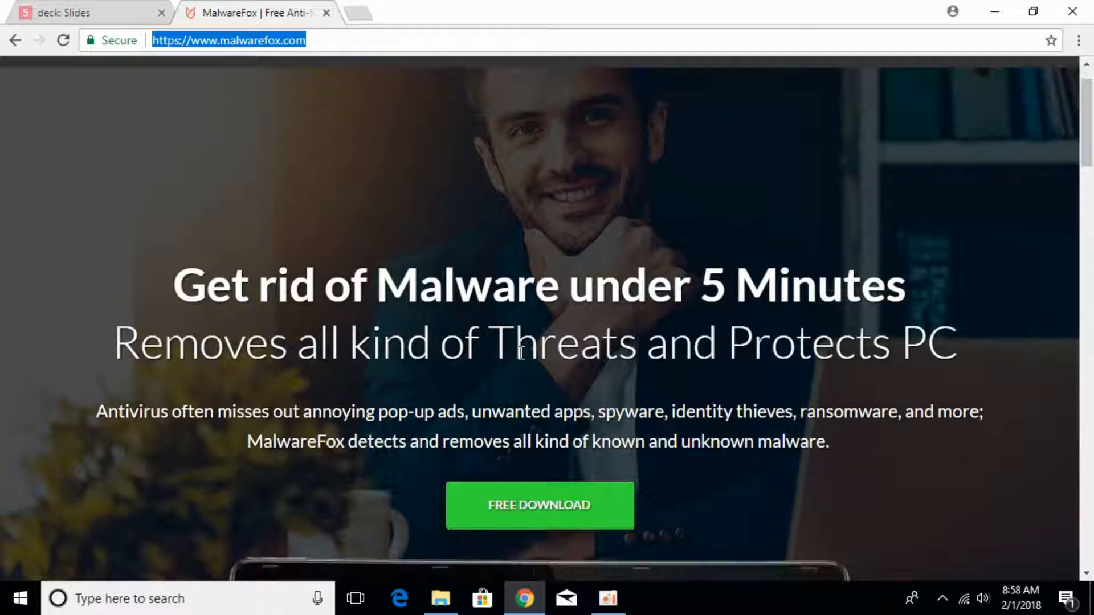
{"action": "scroll", "scroll_direction": "down", "scroll_amount": 3}
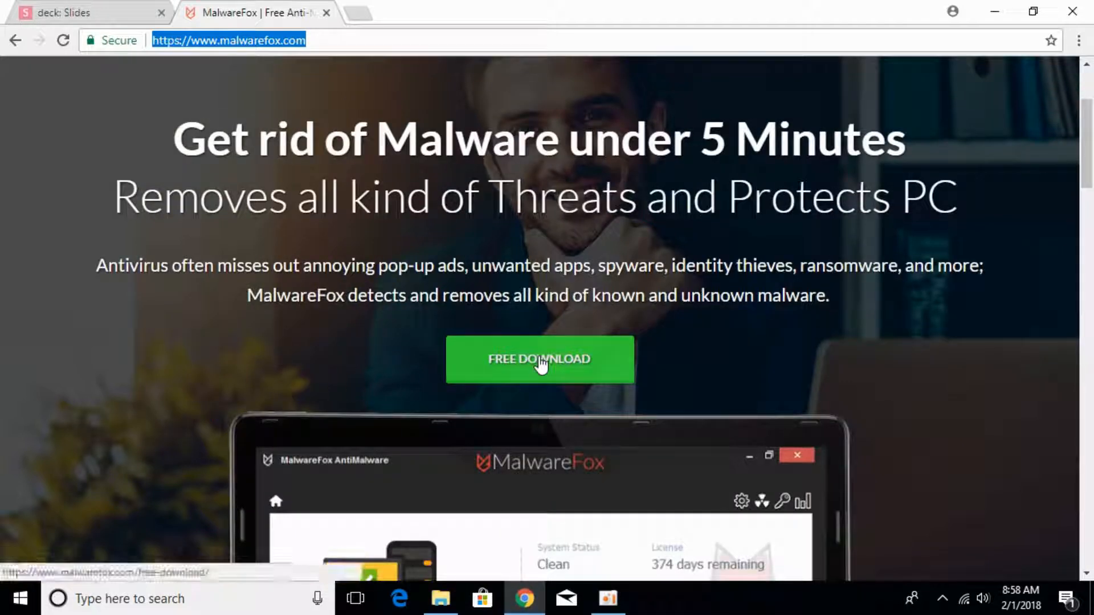
{"action": "left_click", "coordinate": [539, 359]}
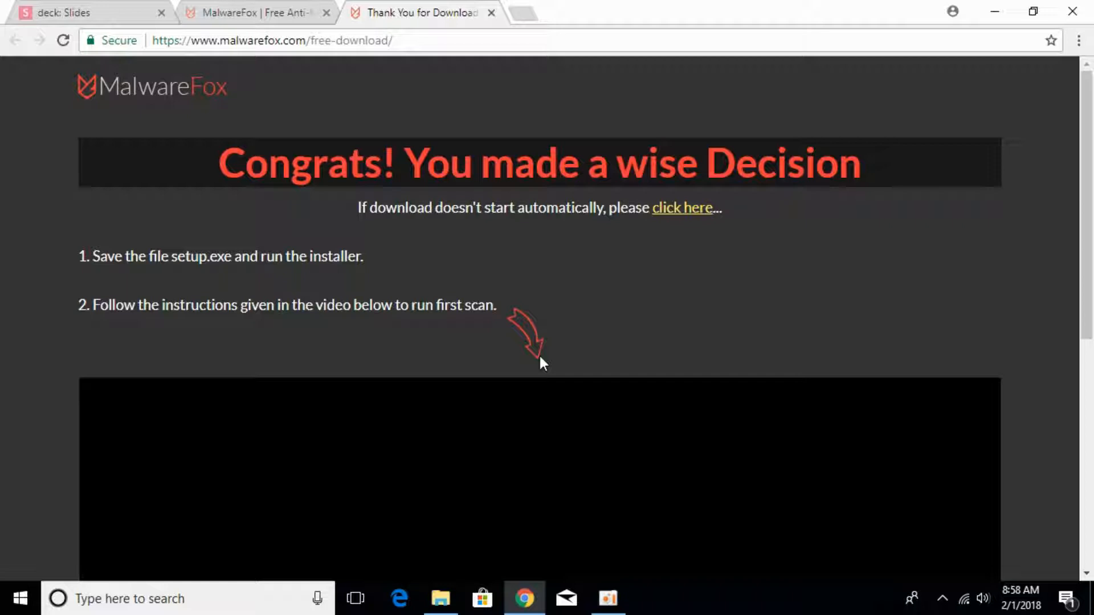
{"action": "left_click", "coordinate": [681, 208]}
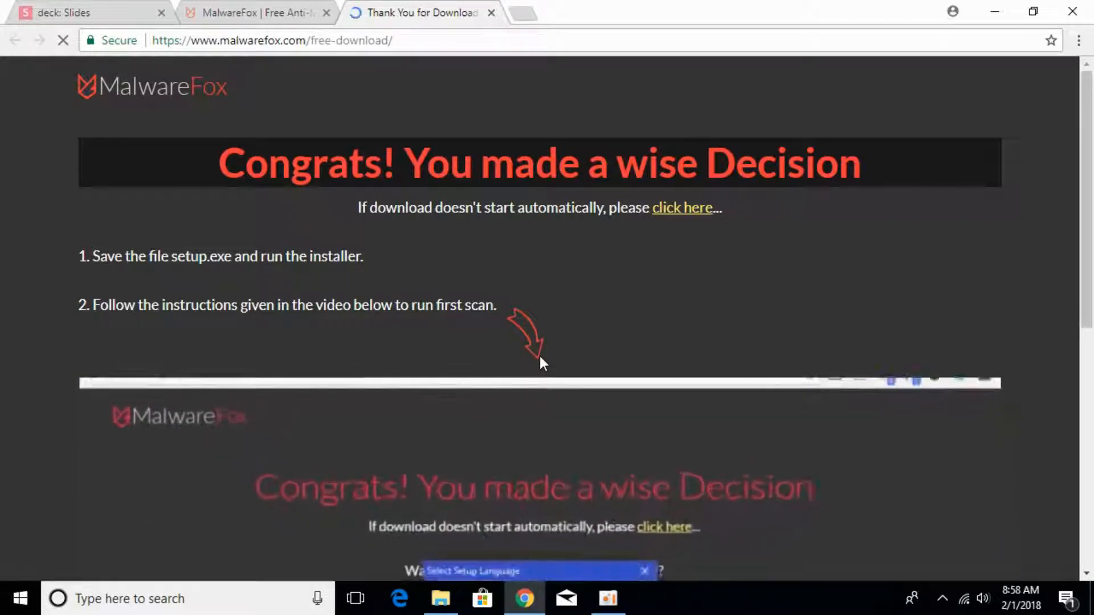
{"action": "left_click", "coordinate": [489, 13]}
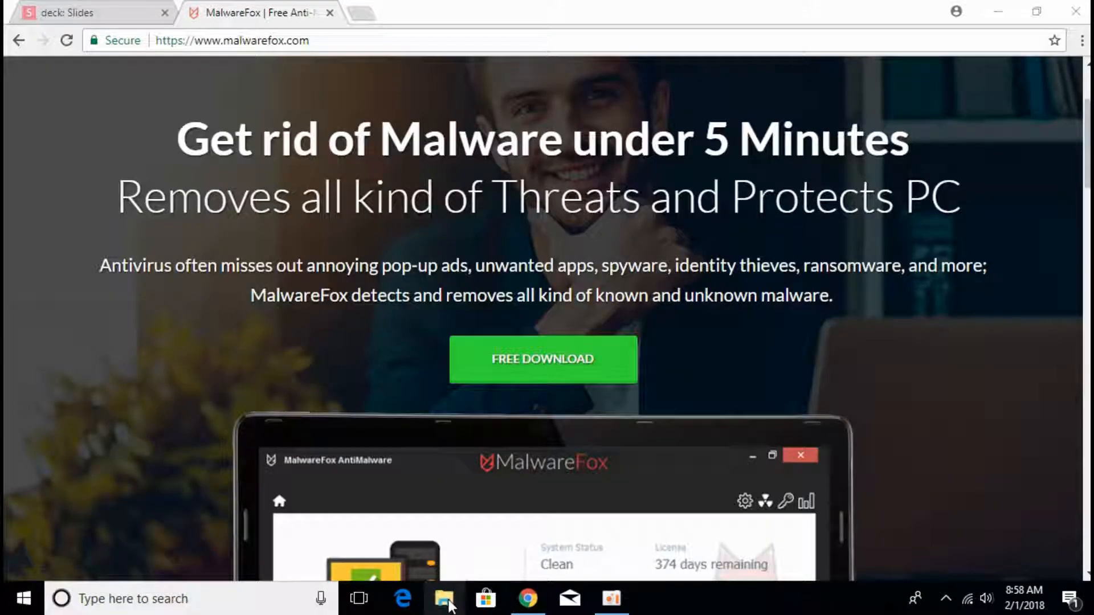
Launch the downloaded MalwareFox setup file from the Downloads folder.
{"action": "left_click", "coordinate": [443, 598]}
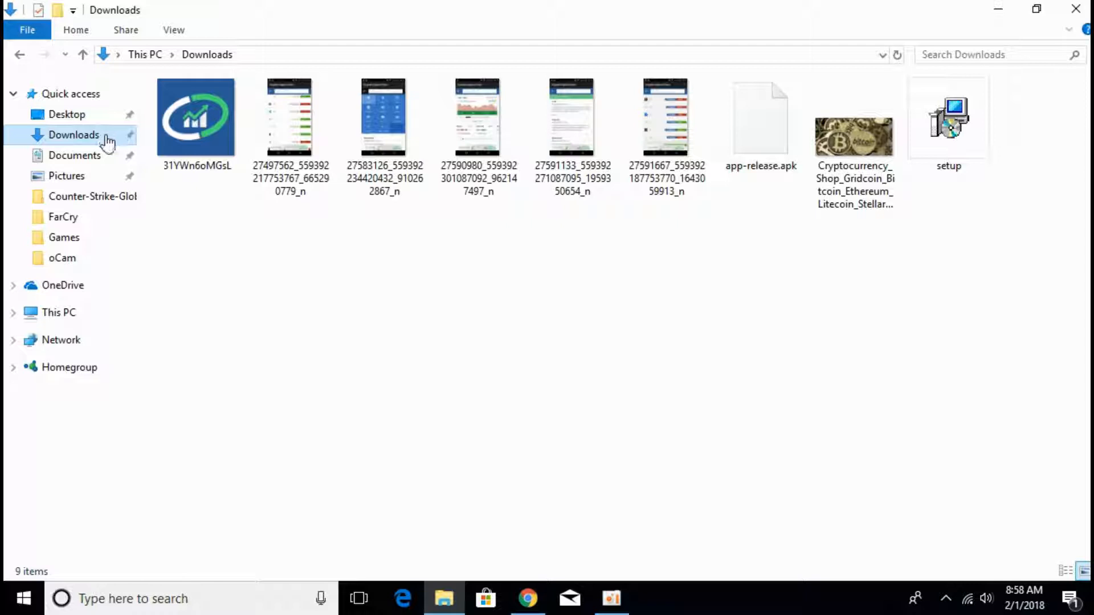
{"action": "mouse_move", "coordinate": [949, 122]}
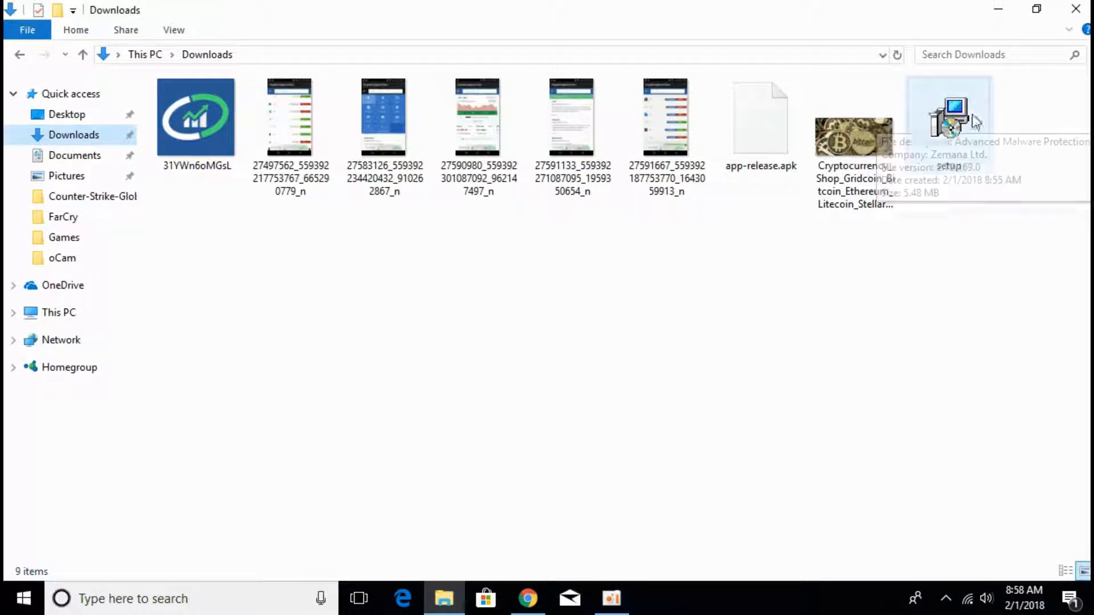
{"action": "mouse_move", "coordinate": [953, 126]}
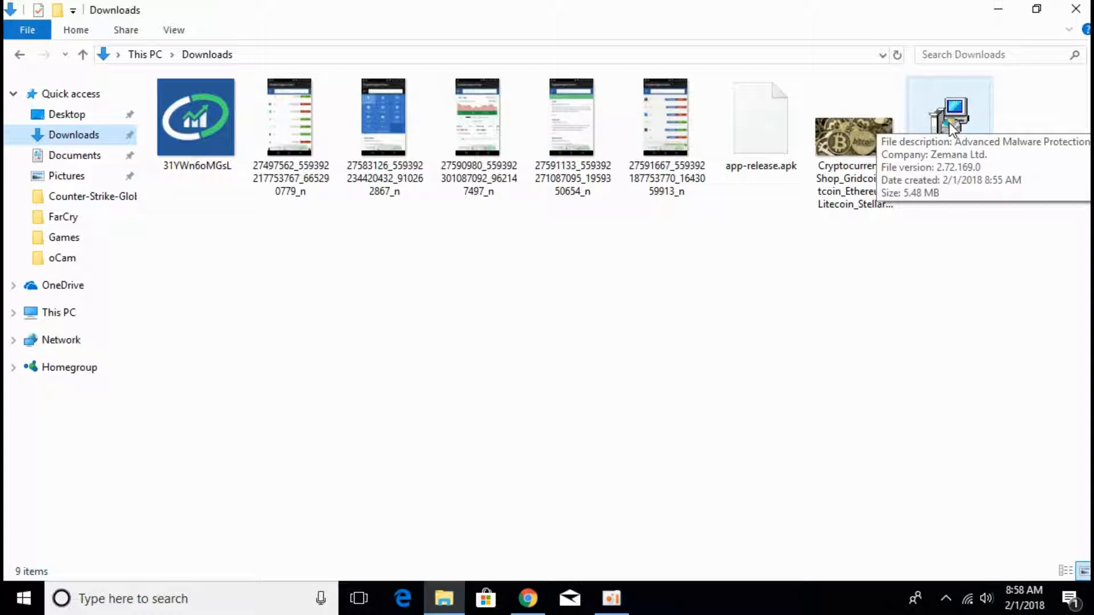
{"action": "left_click", "coordinate": [949, 118]}
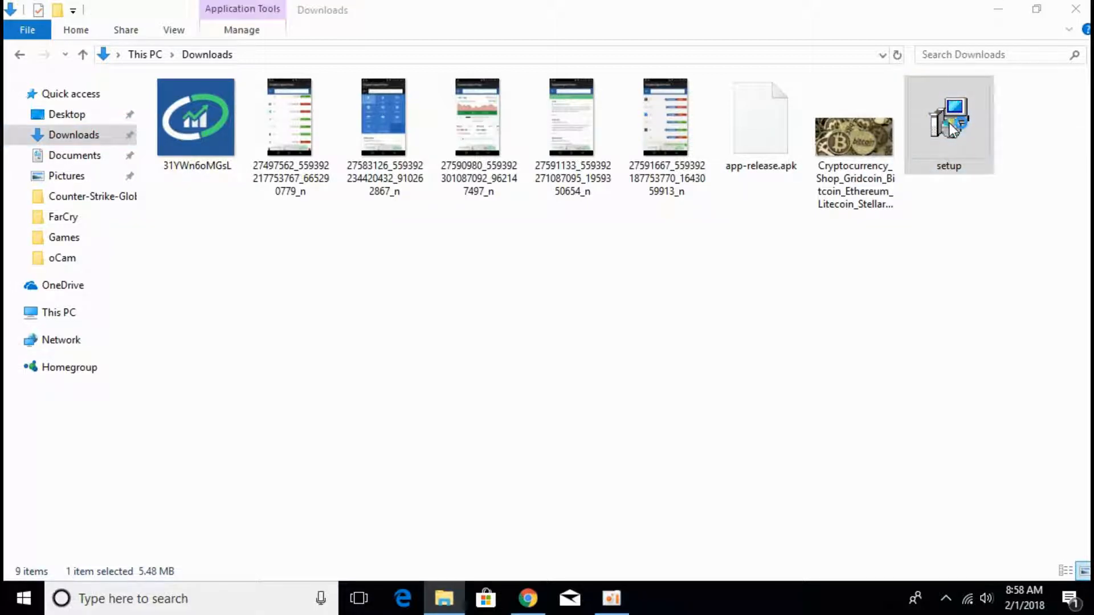
{"action": "double_click", "coordinate": [949, 119]}
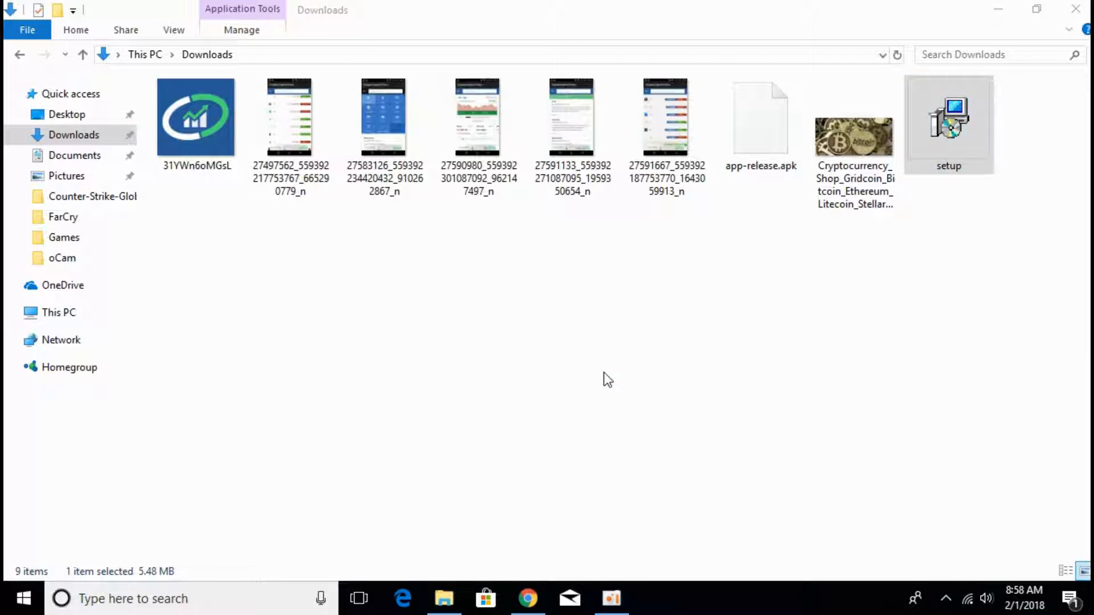
{"action": "double_click", "coordinate": [948, 122]}
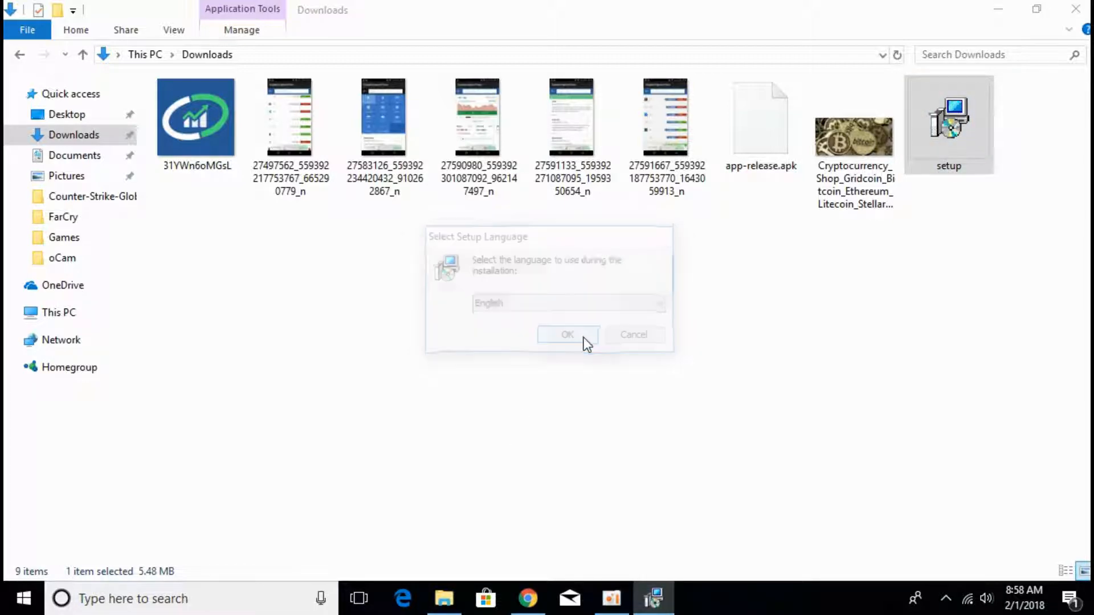
Install MalwareFox in English with the license accepted and the default Program Files folder, then launch it.
{"action": "left_click", "coordinate": [568, 335]}
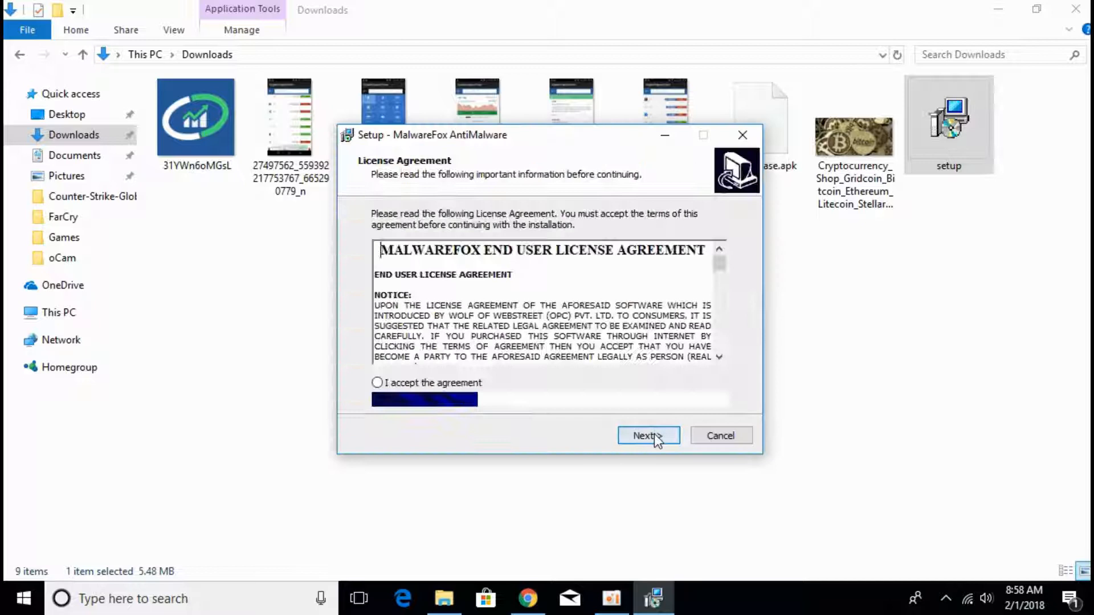
{"action": "left_click", "coordinate": [647, 435]}
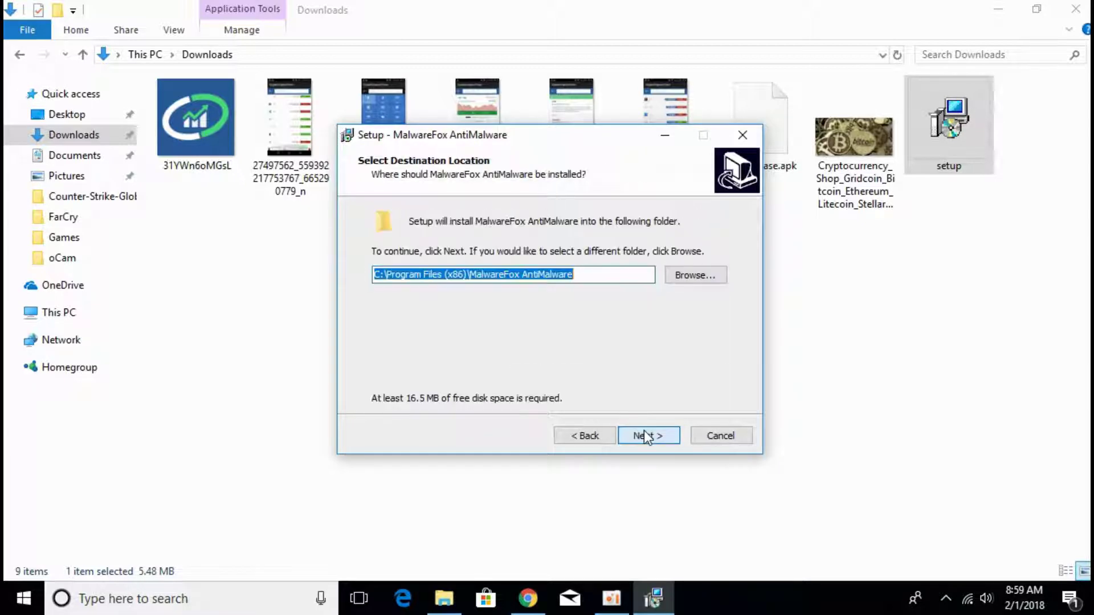
{"action": "left_click", "coordinate": [647, 435]}
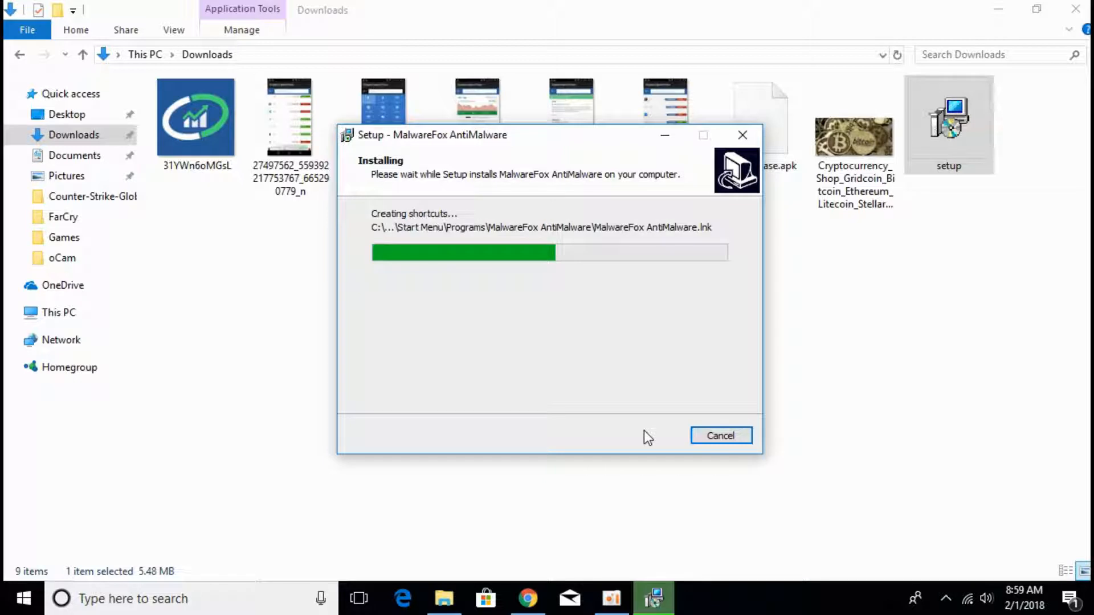
{"action": "left_click", "coordinate": [720, 435]}
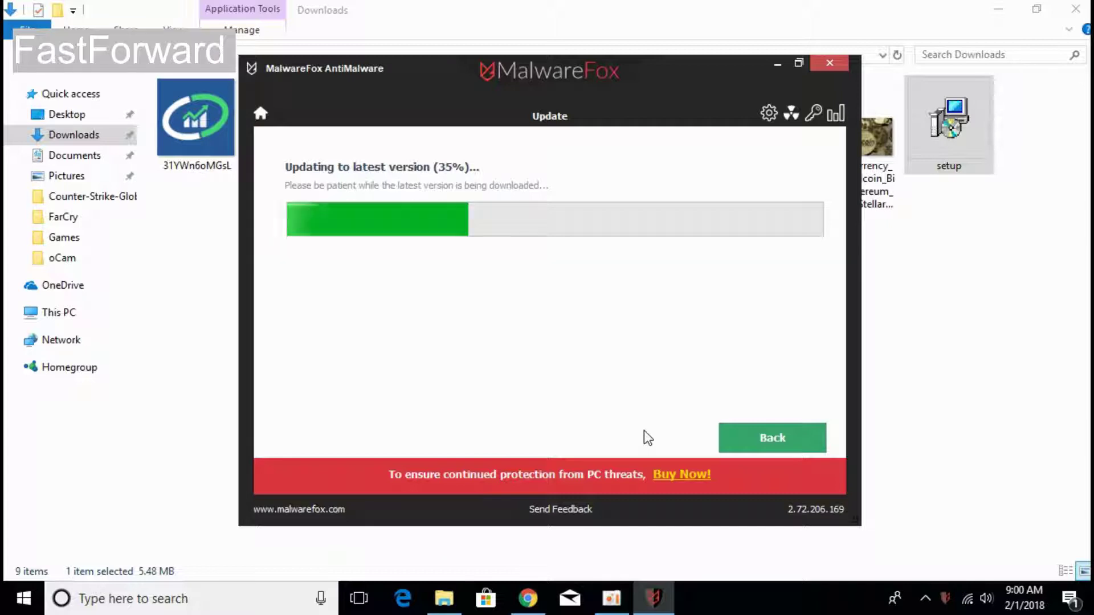
Finish the version update and reopen MalwareFox AntiMalware.
{"action": "left_click", "coordinate": [829, 63]}
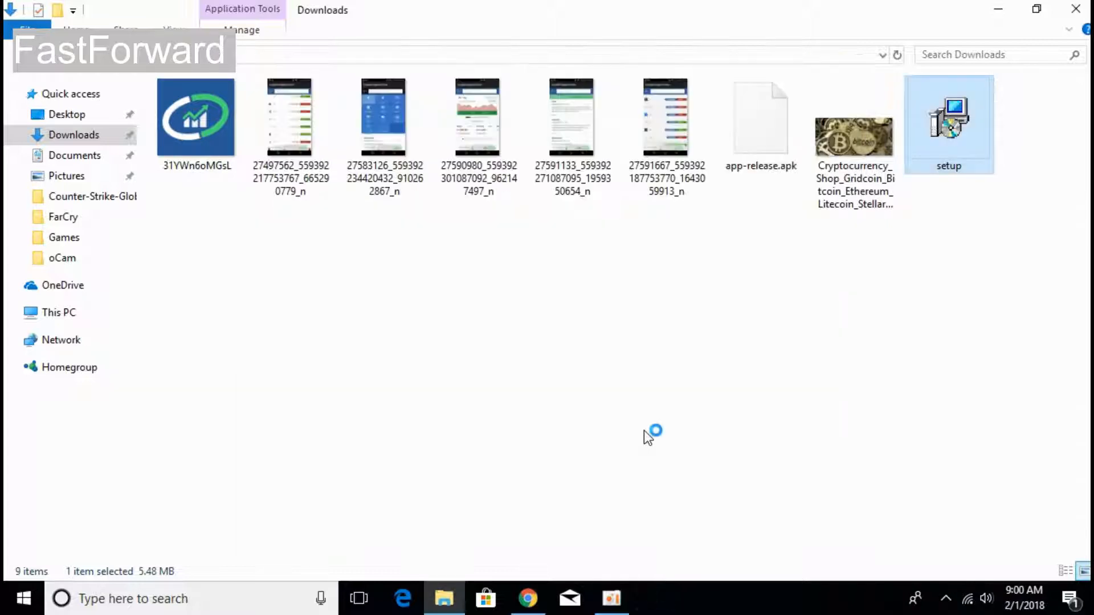
{"action": "double_click", "coordinate": [948, 122]}
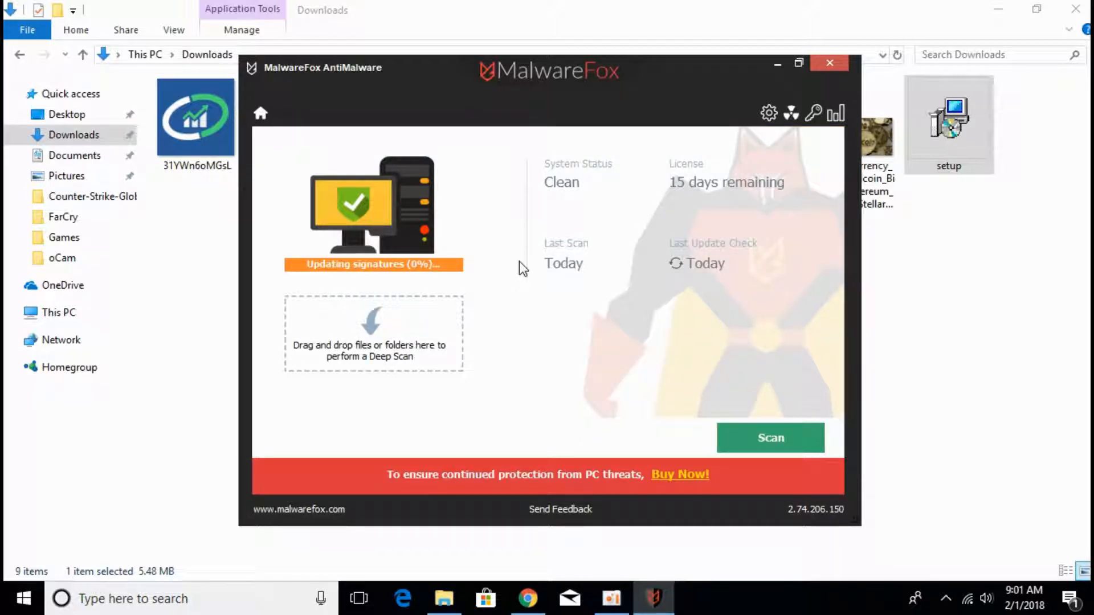
{"action": "mouse_move", "coordinate": [349, 279]}
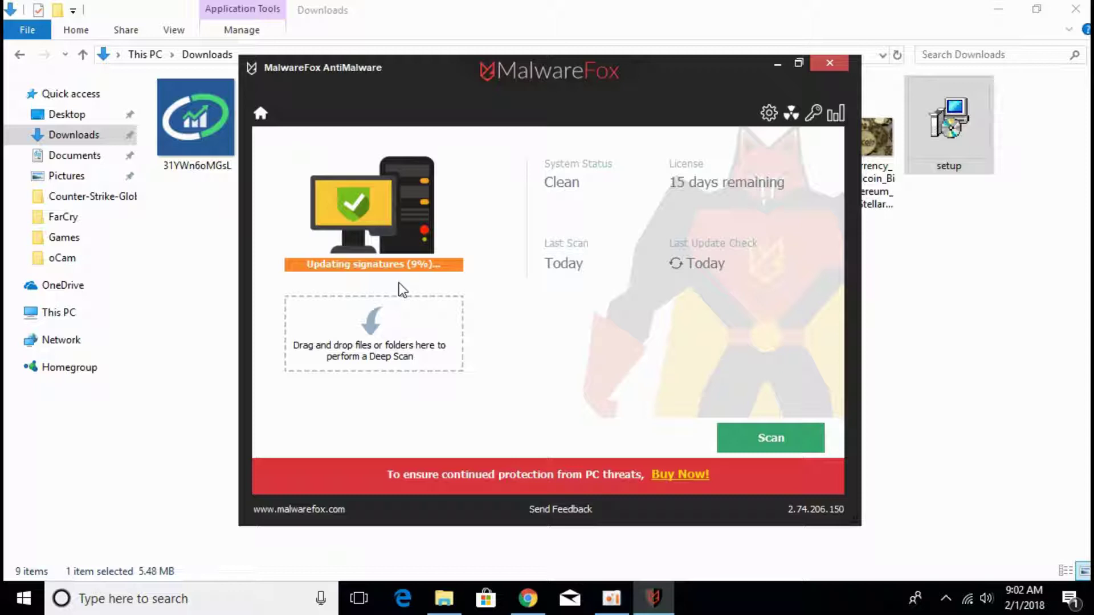
Start a system scan while threat signatures update.
{"action": "left_click", "coordinate": [770, 438]}
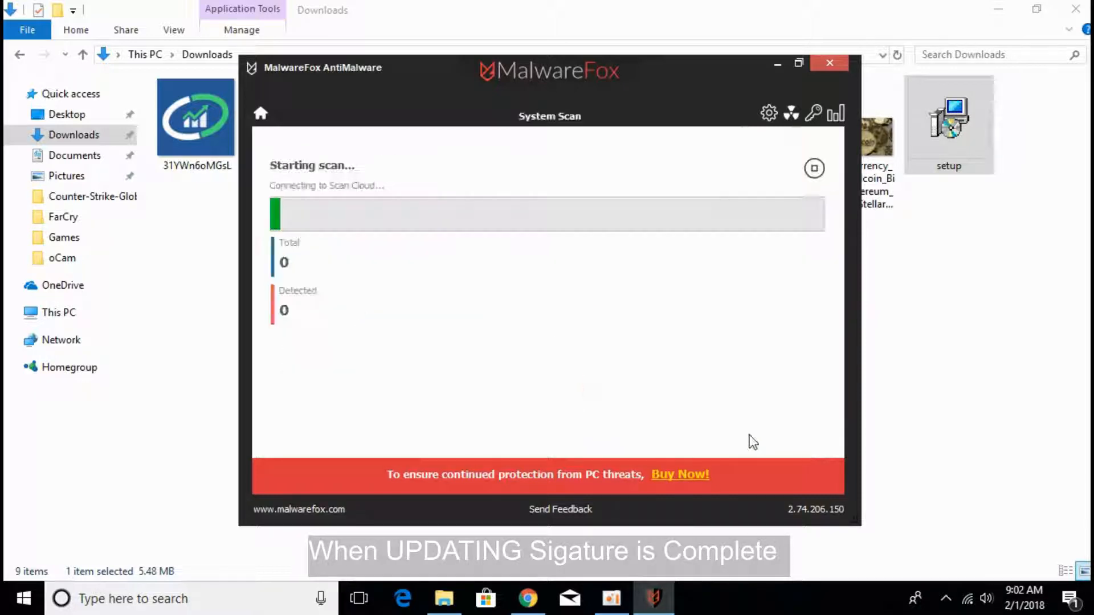